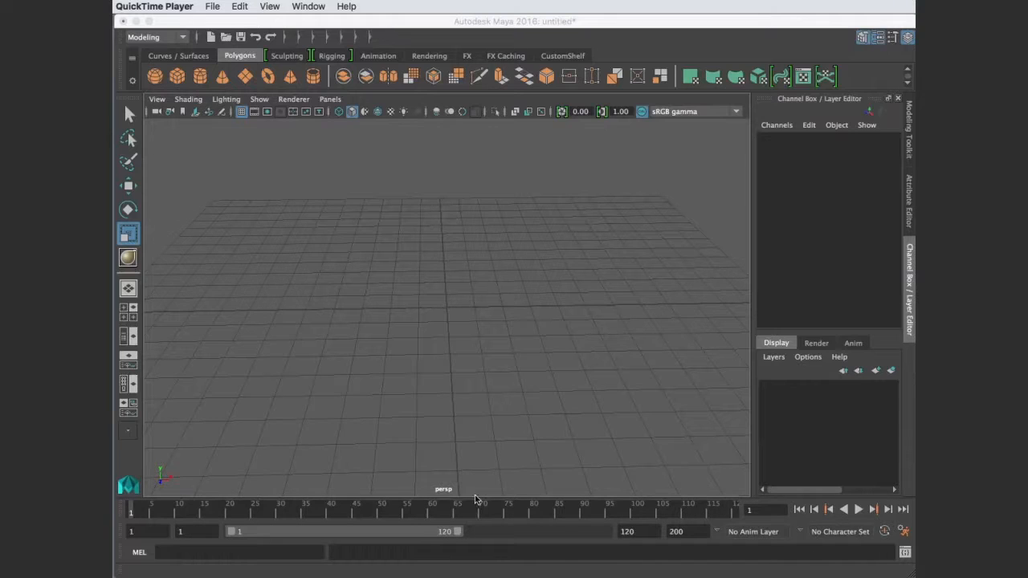
{"action": "mouse_move", "coordinate": [399, 566]}
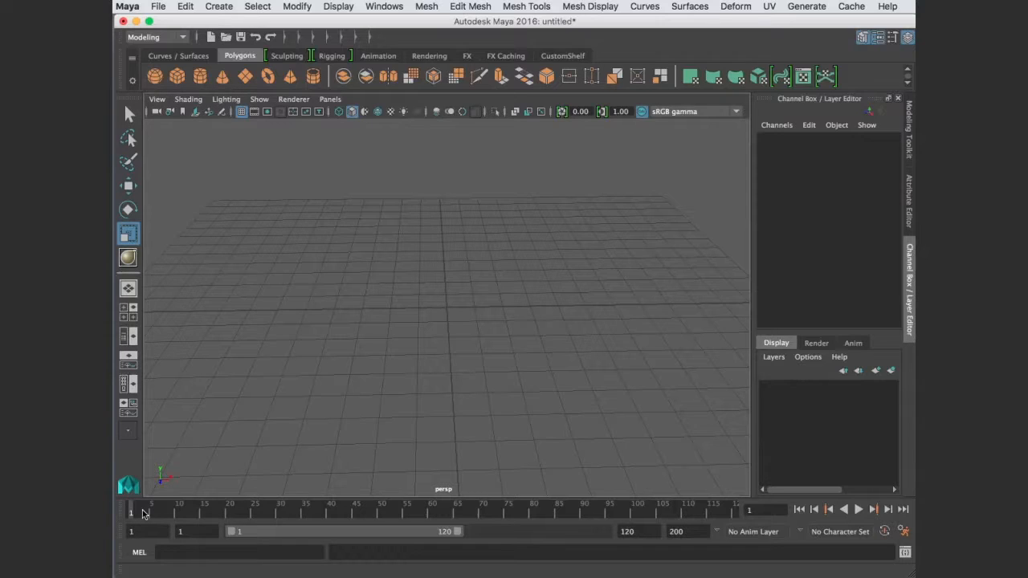
{"action": "mouse_move", "coordinate": [146, 514]}
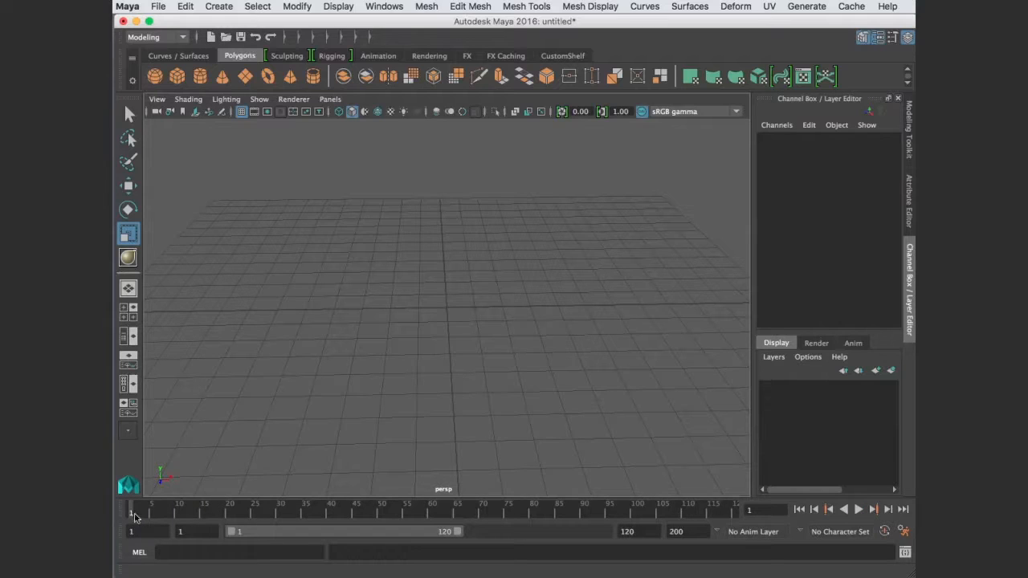
{"action": "mouse_move", "coordinate": [227, 509]}
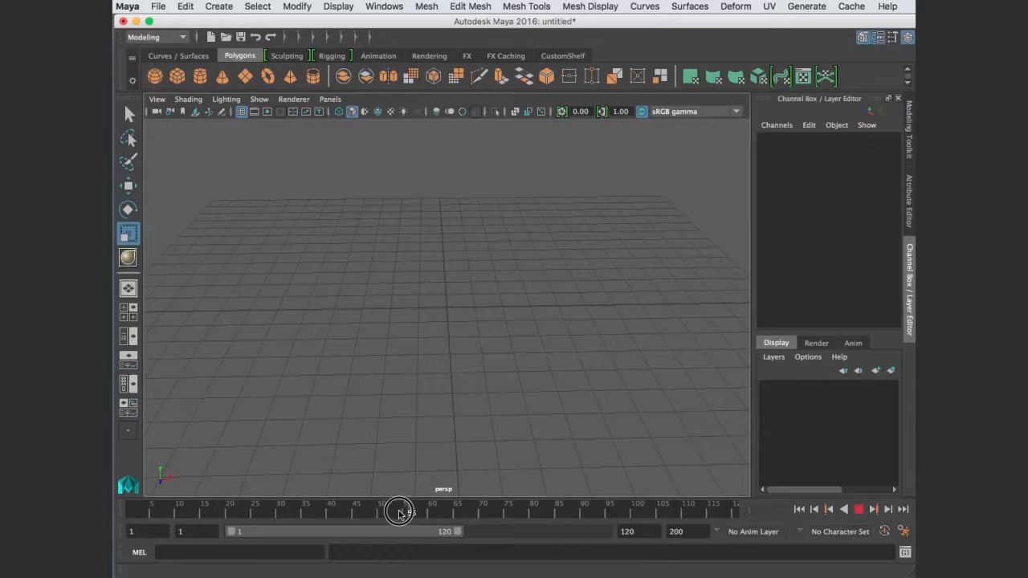
Scrub the time slider, then set the animation end time to 500
{"action": "left_click_drag", "start_coordinate": [400, 512], "coordinate": [474, 514]}
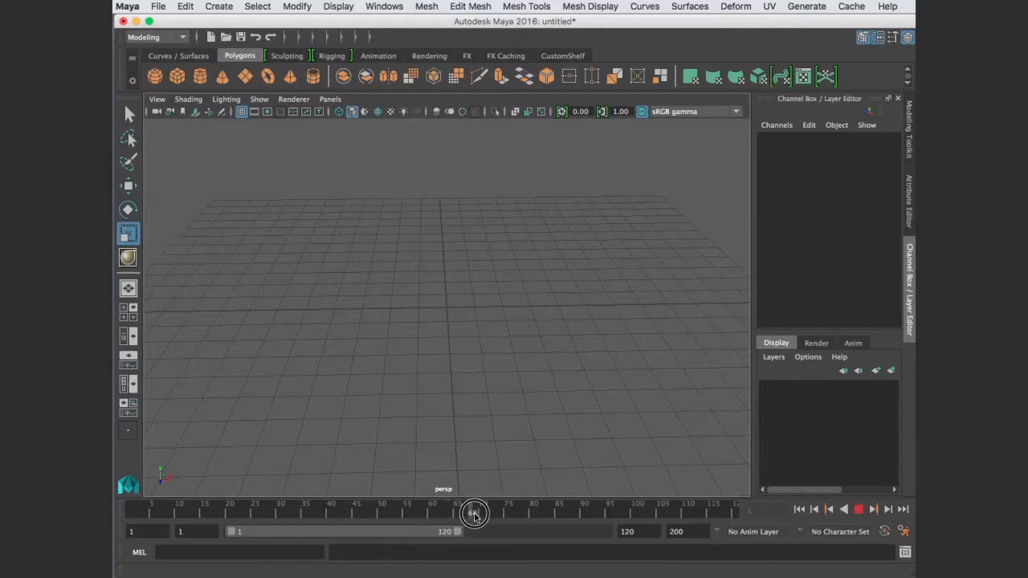
{"action": "left_click_drag", "start_coordinate": [474, 514], "coordinate": [397, 514]}
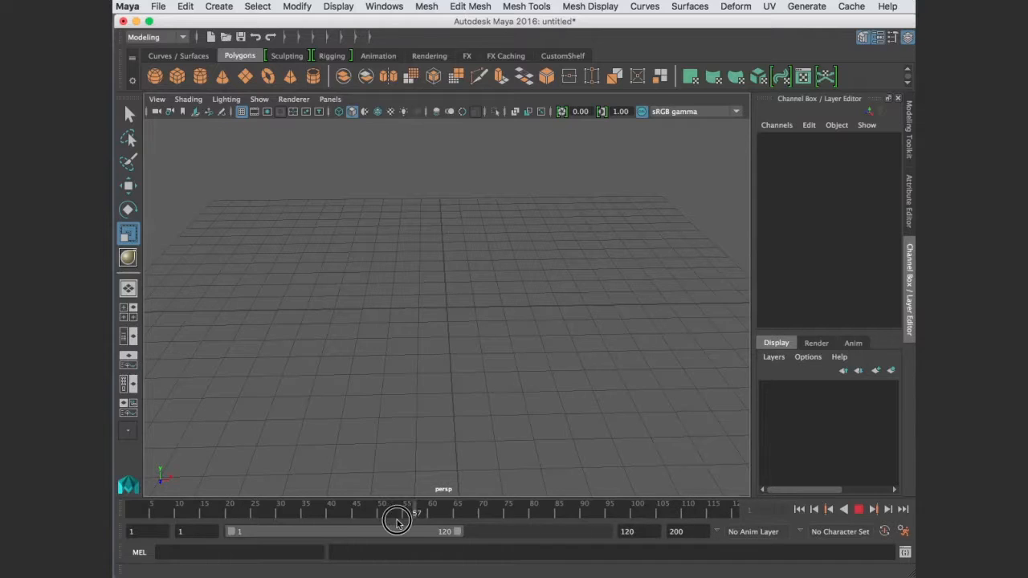
{"action": "left_click_drag", "start_coordinate": [397, 522], "coordinate": [727, 522]}
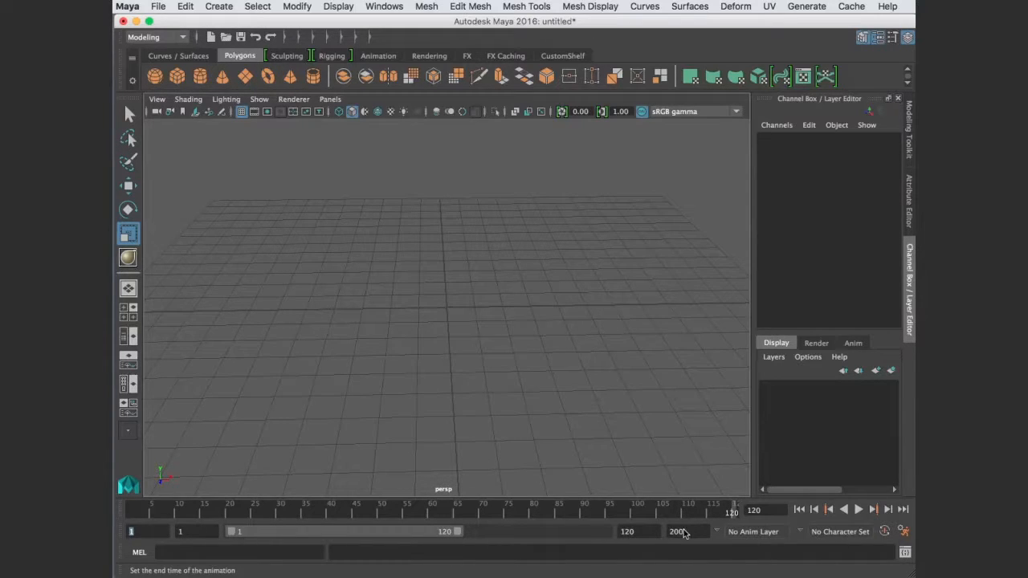
{"action": "type", "text": "50"}
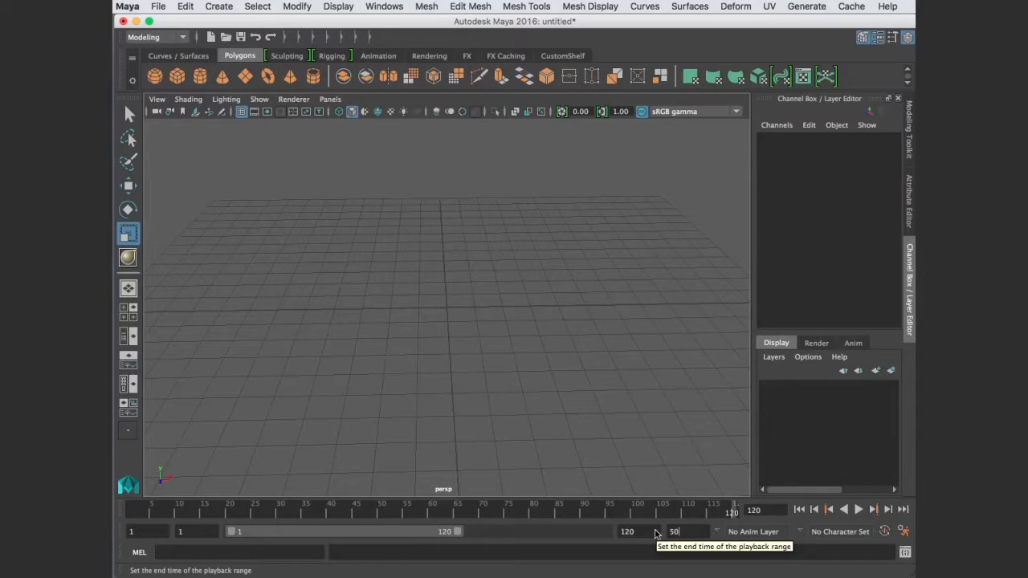
{"action": "type", "text": "500"}
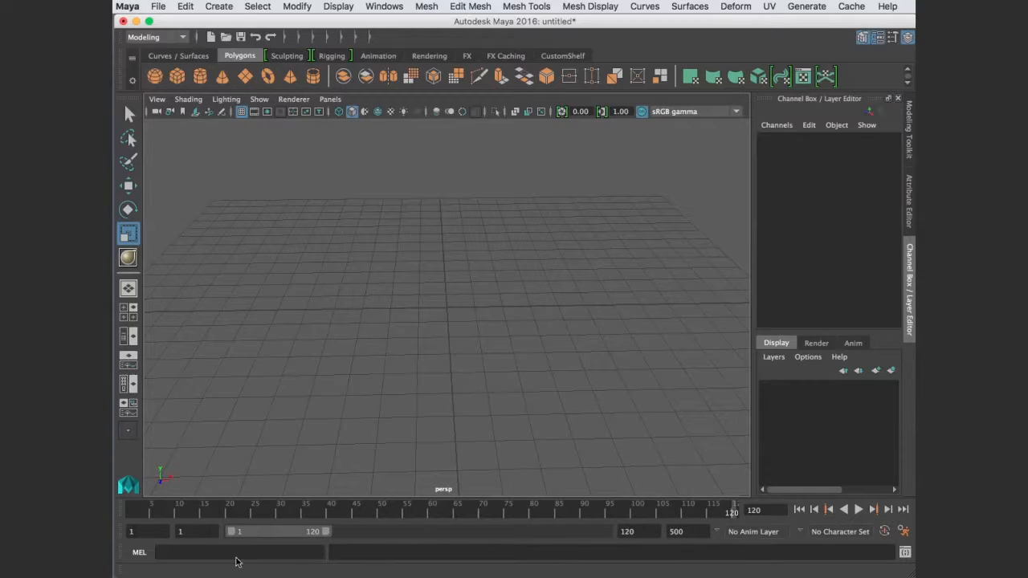
Set the playback range end value to 50
{"action": "left_click", "coordinate": [631, 533]}
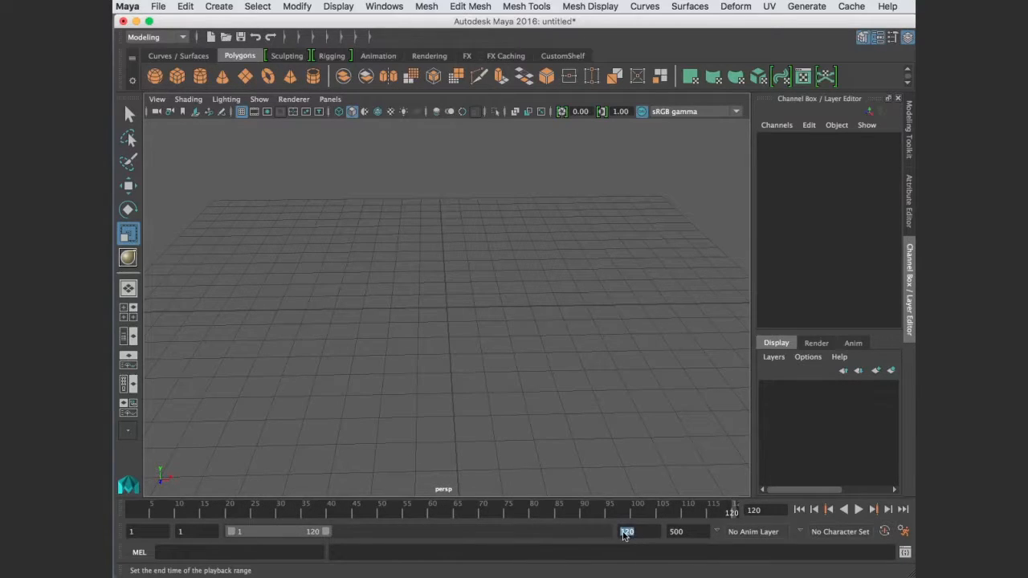
{"action": "type", "text": "5000"}
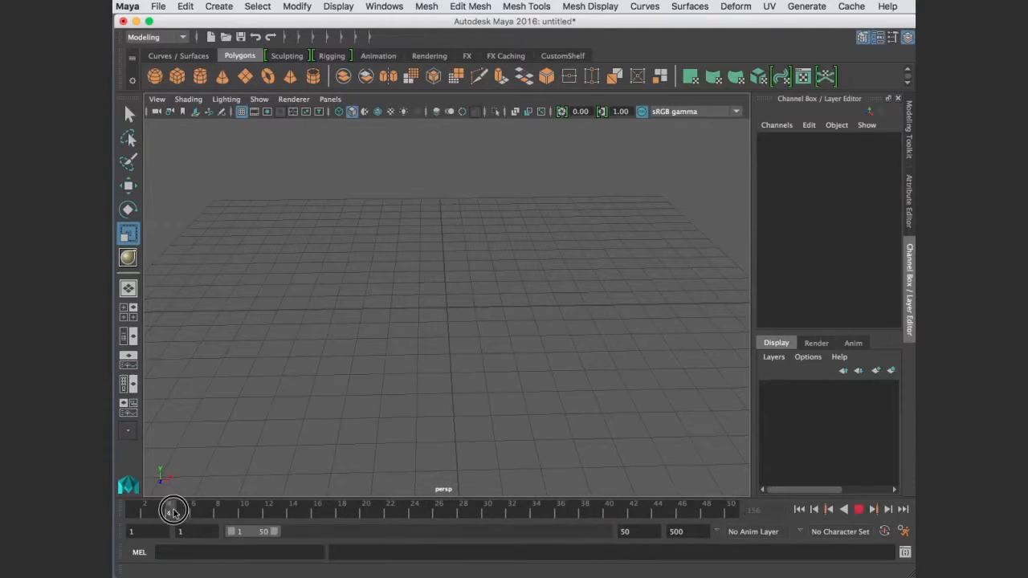
{"action": "left_click_drag", "start_coordinate": [174, 512], "coordinate": [367, 511]}
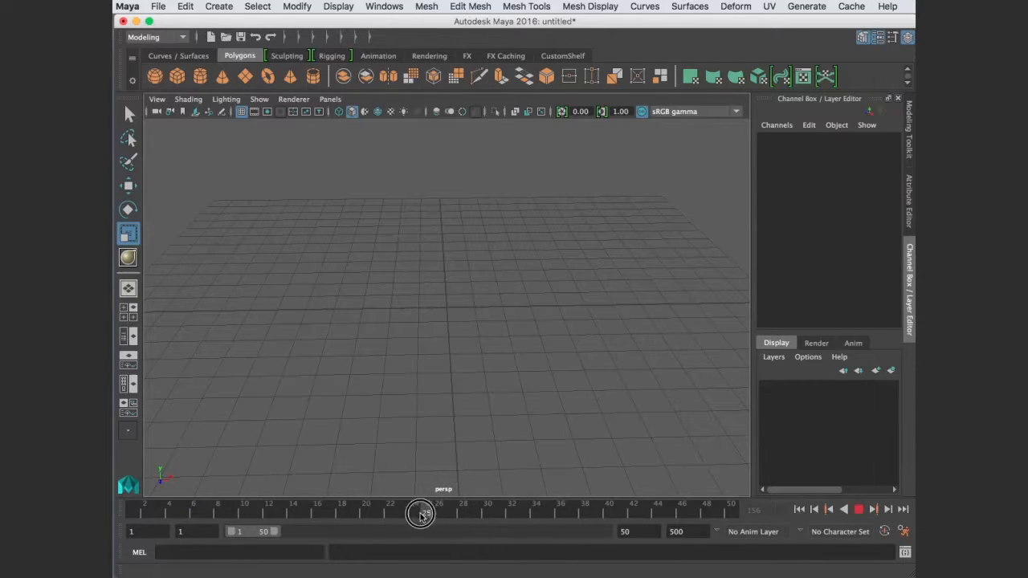
{"action": "left_click_drag", "start_coordinate": [420, 515], "coordinate": [295, 514]}
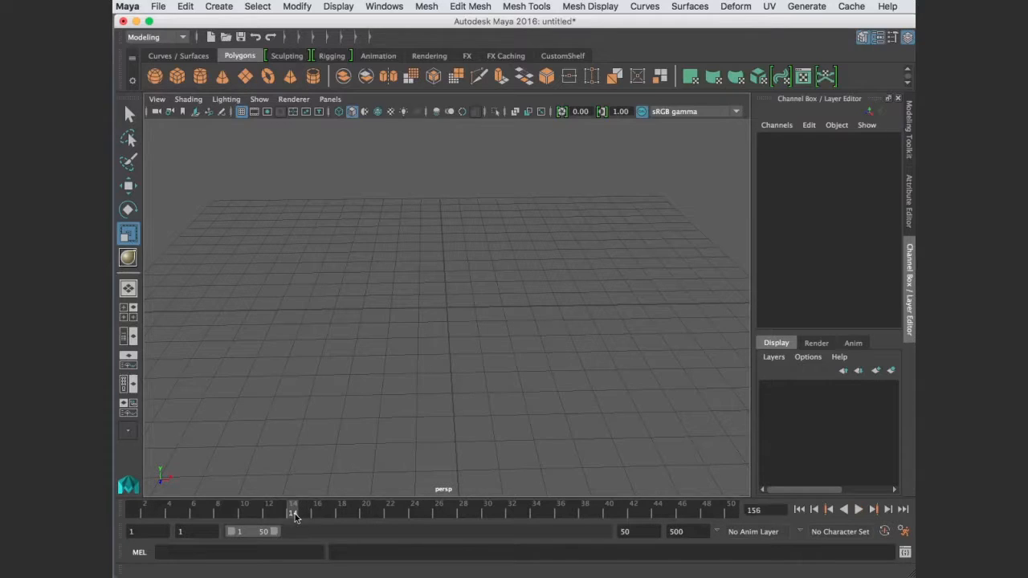
{"action": "left_click", "coordinate": [192, 514]}
{"action": "type", "text": "200"}
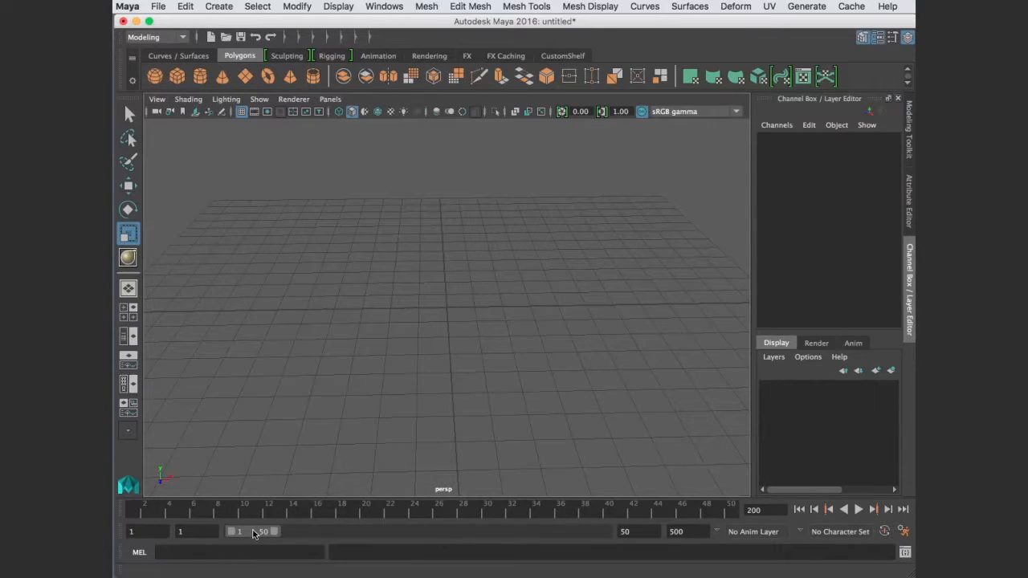
Shift the Range Slider to frames 175–224, jump to its start and play forward
{"action": "left_click_drag", "start_coordinate": [257, 531], "coordinate": [333, 545]}
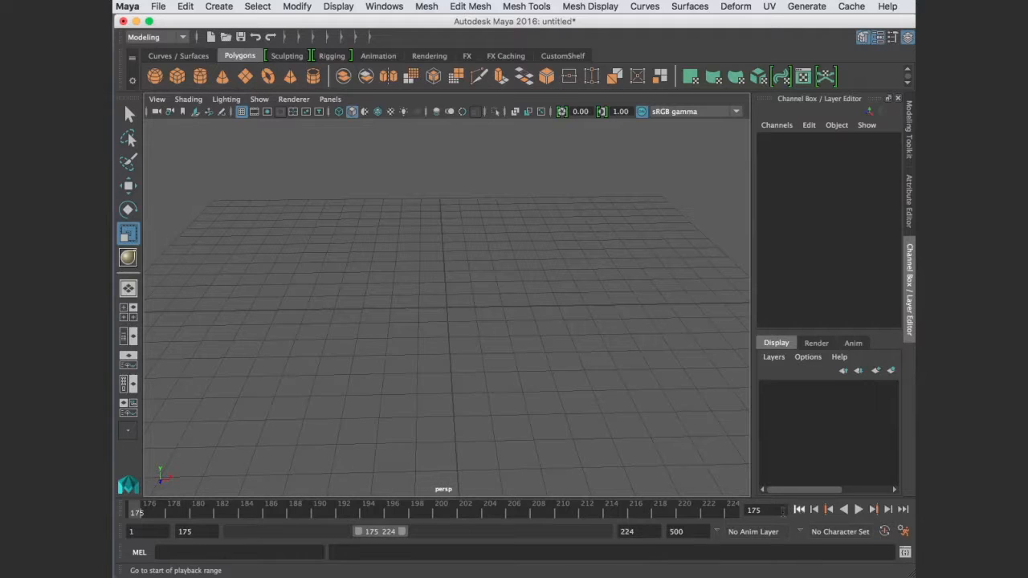
{"action": "left_click", "coordinate": [903, 508]}
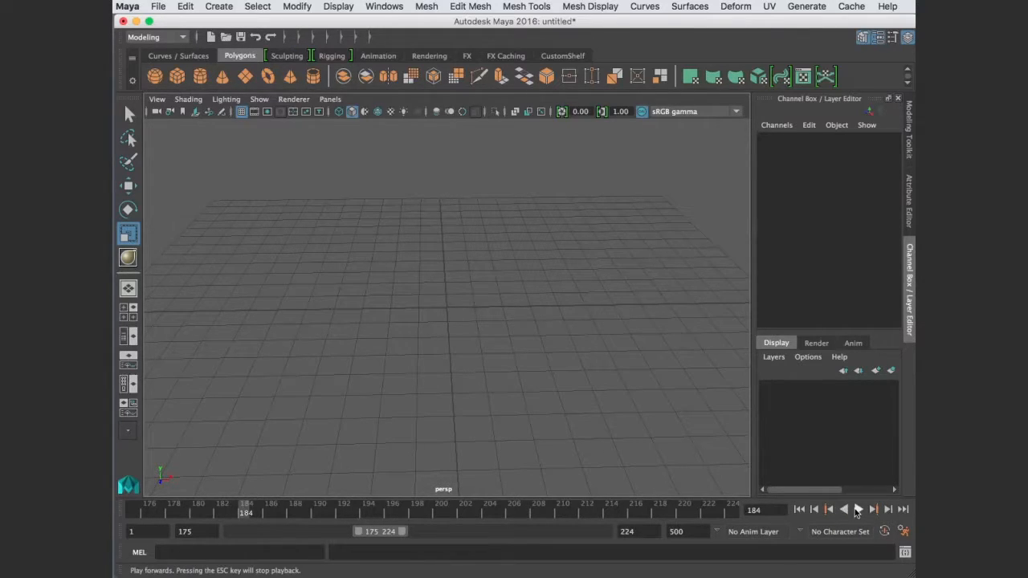
{"action": "left_click", "coordinate": [860, 509]}
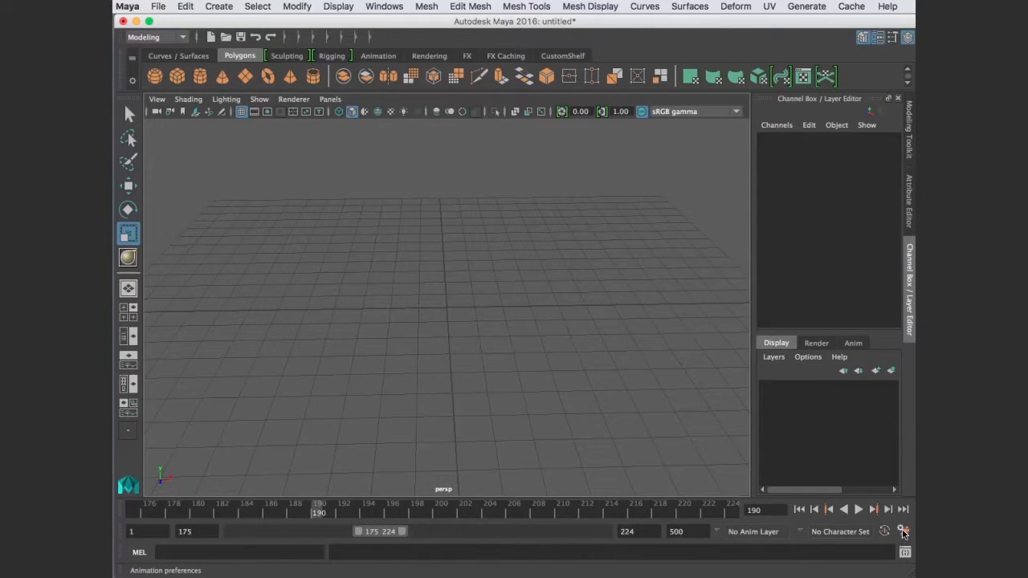
Review the time slider preferences, keep Real-time [24 fps] playback and save them
{"action": "left_click", "coordinate": [906, 529]}
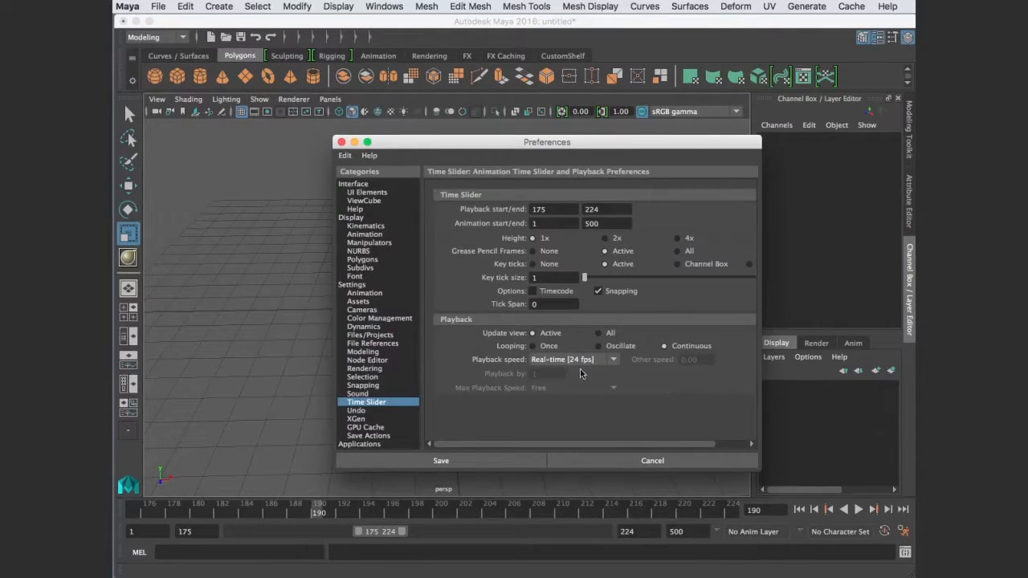
{"action": "left_click", "coordinate": [573, 359]}
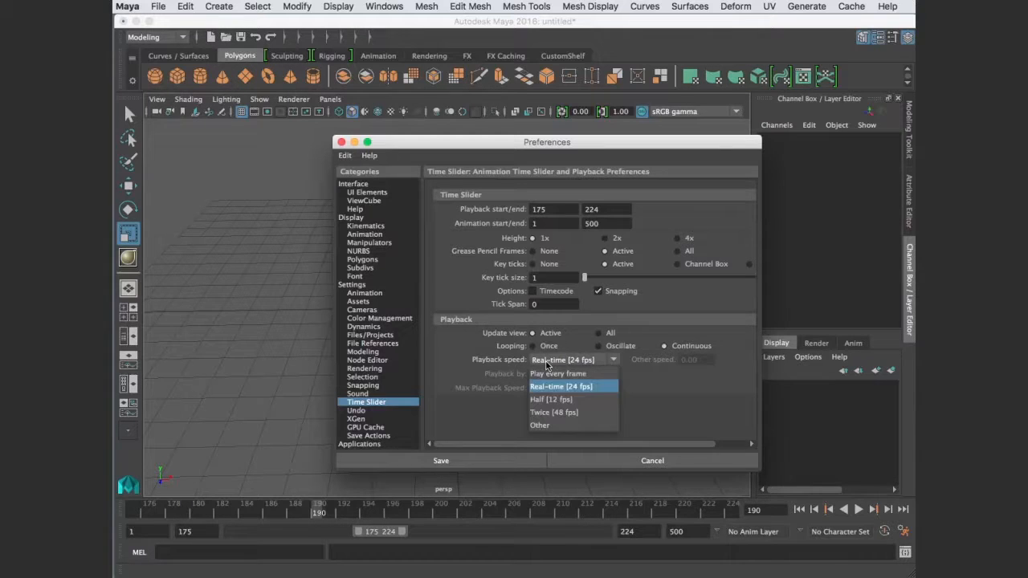
{"action": "left_click", "coordinate": [558, 373]}
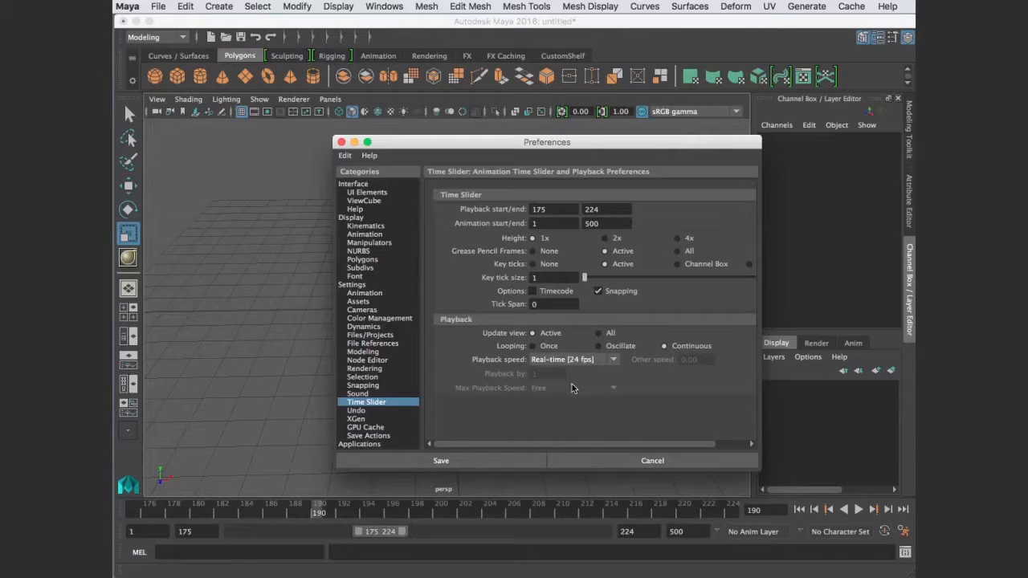
{"action": "left_click", "coordinate": [440, 461]}
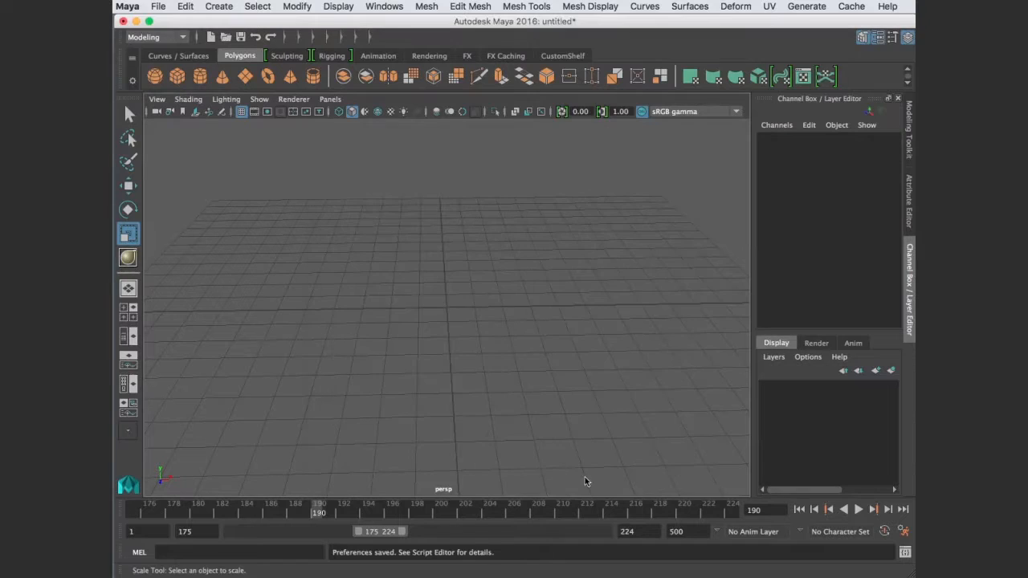
{"action": "mouse_move", "coordinate": [211, 556]}
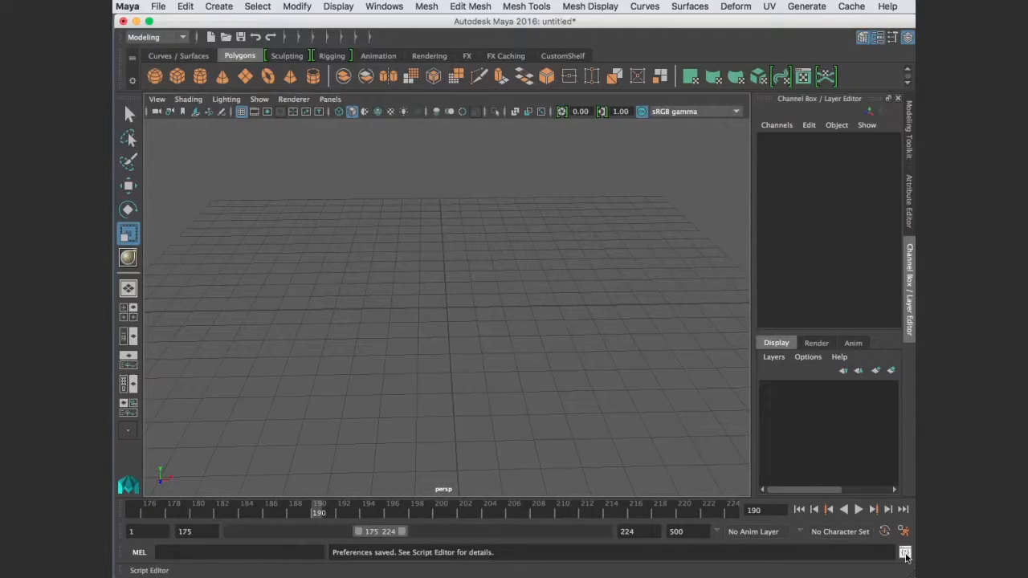
{"action": "left_click", "coordinate": [906, 547]}
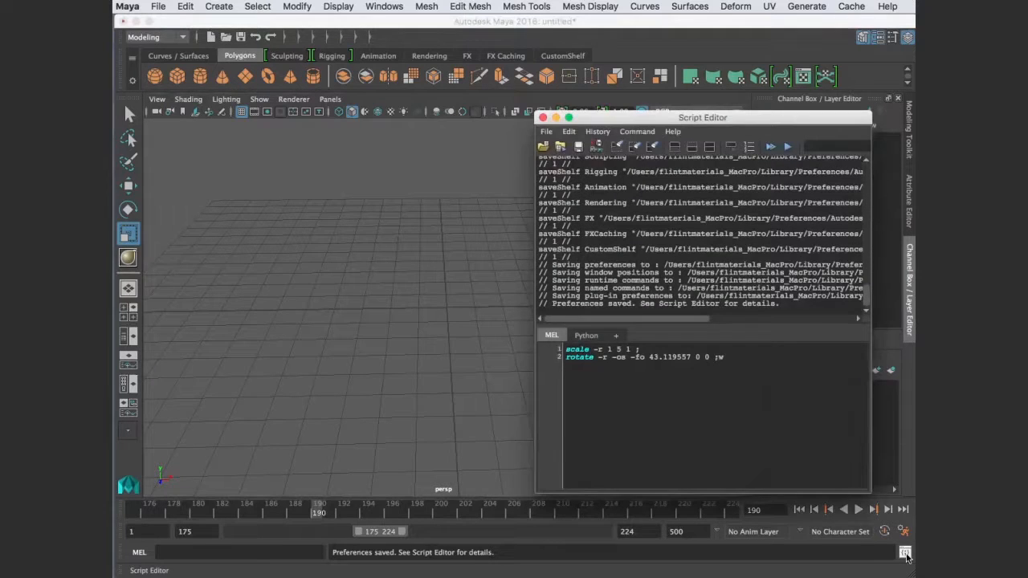
{"action": "left_click_drag", "start_coordinate": [703, 117], "coordinate": [662, 82]}
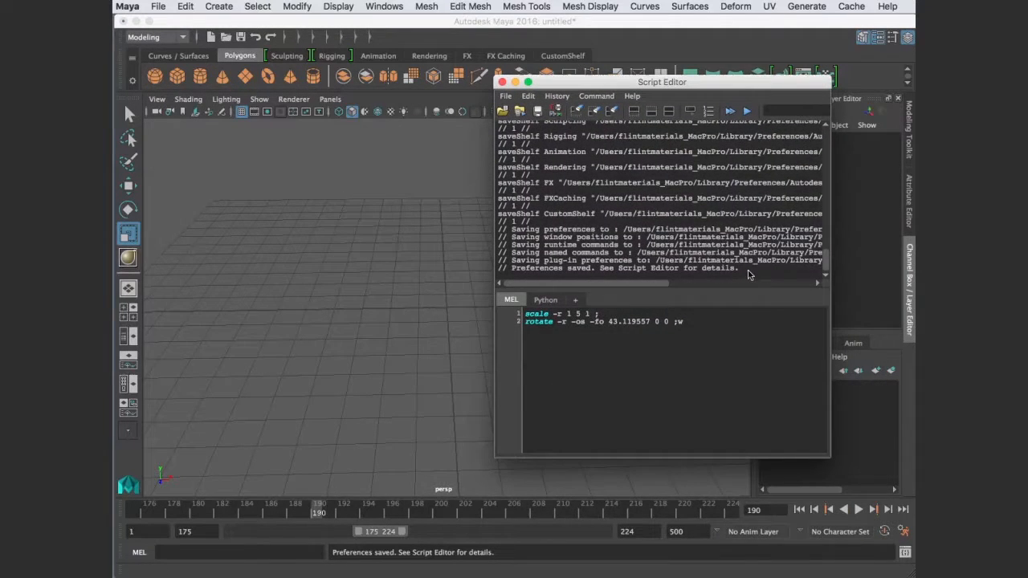
{"action": "left_click", "coordinate": [577, 111]}
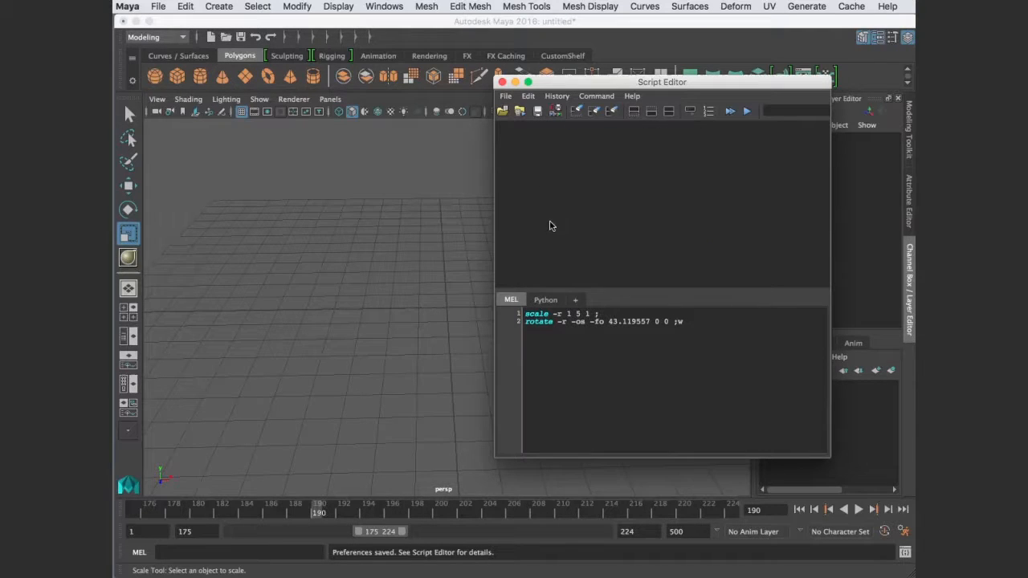
{"action": "mouse_move", "coordinate": [598, 332]}
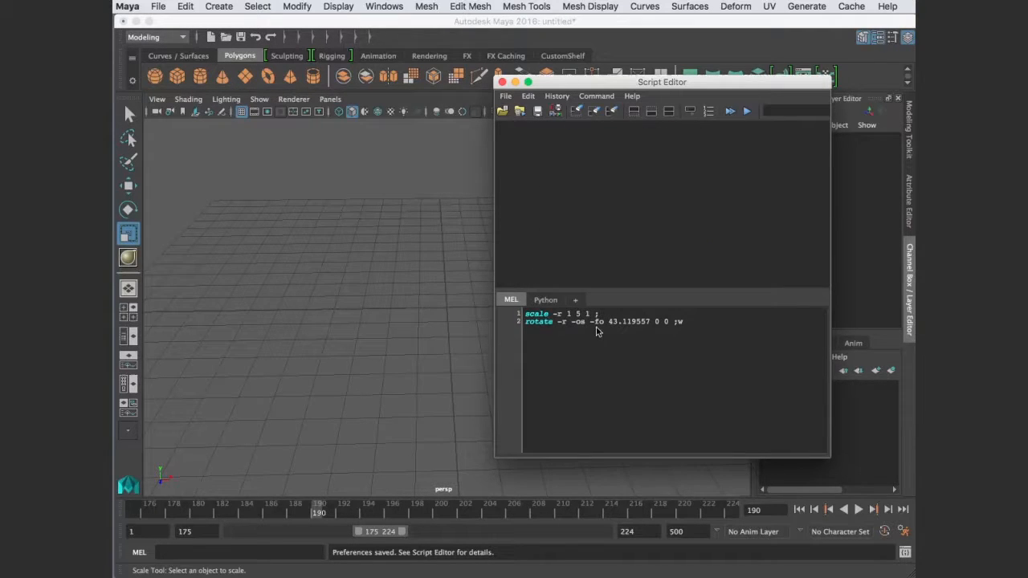
{"action": "double_click", "coordinate": [538, 321]}
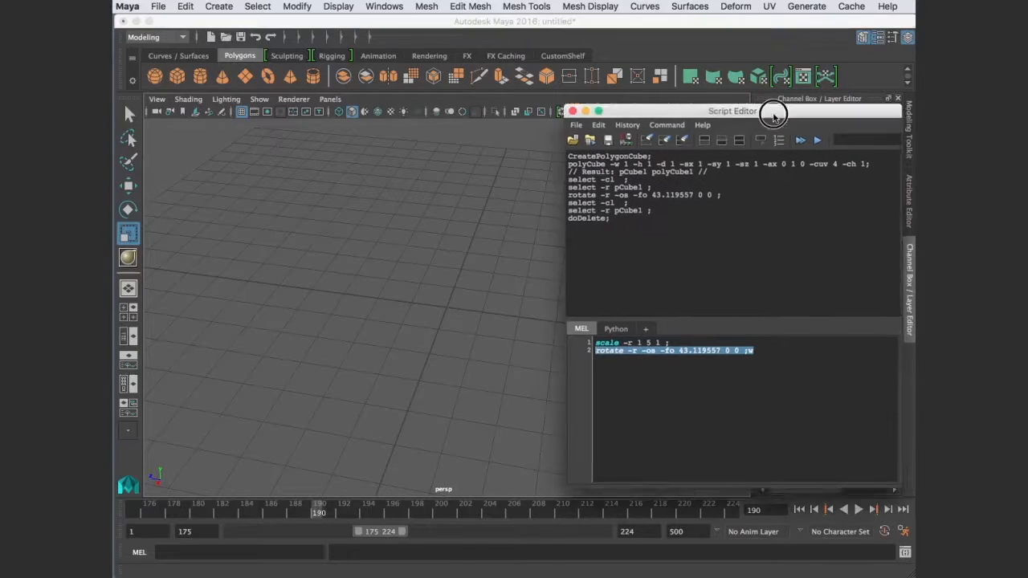
{"action": "left_click_drag", "start_coordinate": [732, 111], "coordinate": [634, 90]}
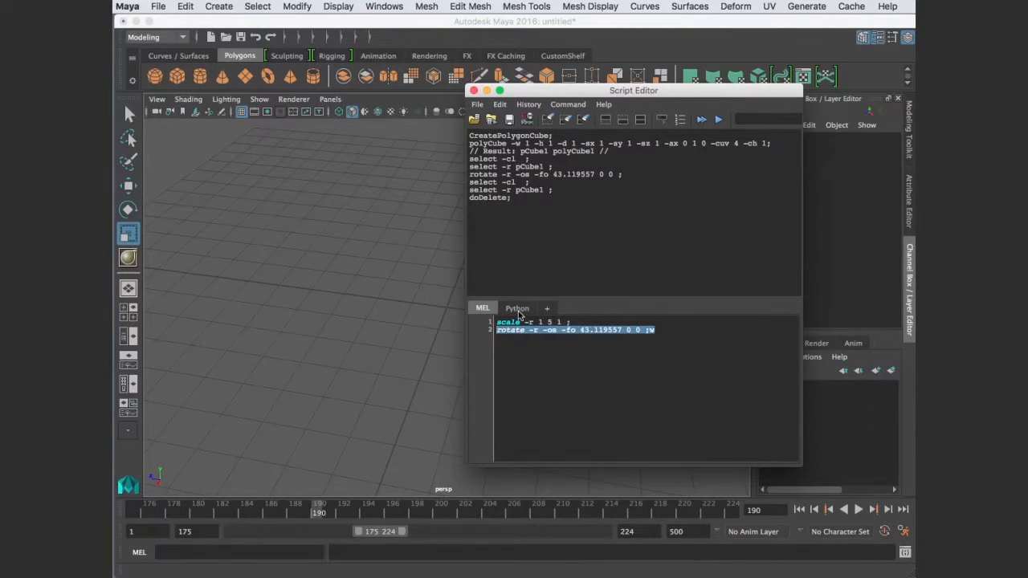
{"action": "left_click", "coordinate": [665, 364]}
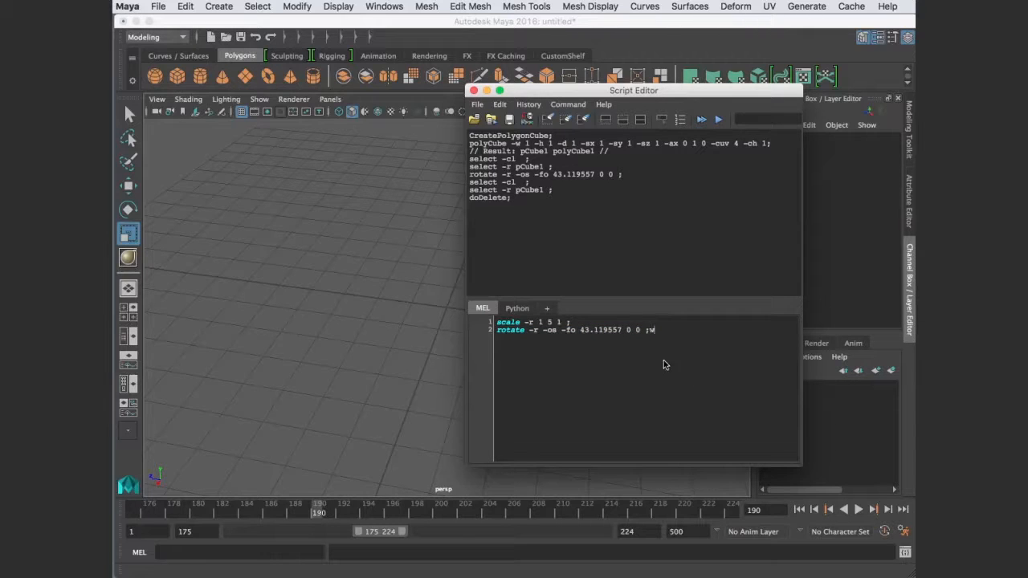
{"action": "left_click_drag", "start_coordinate": [497, 321], "coordinate": [654, 330]}
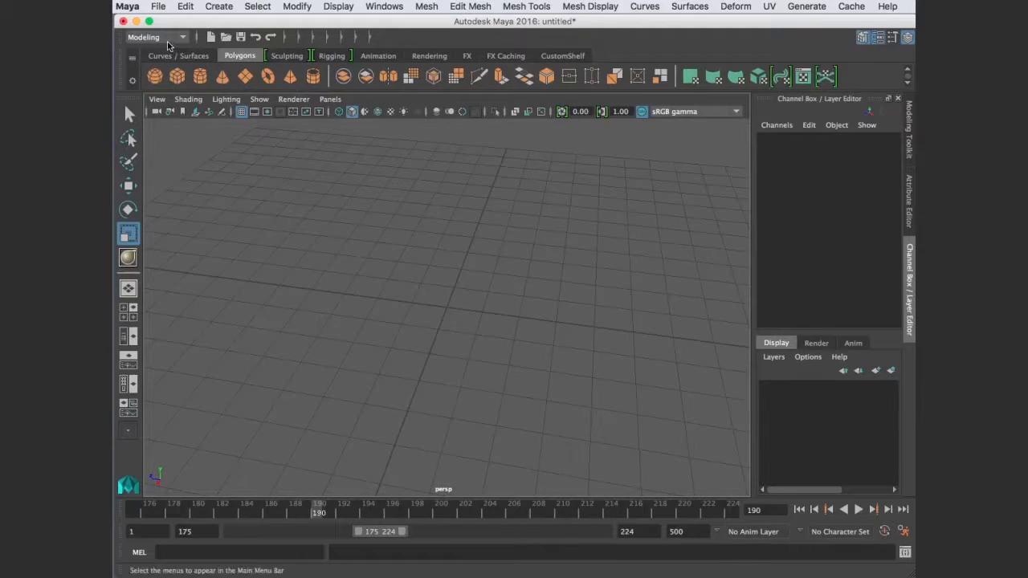
{"action": "mouse_move", "coordinate": [801, 38]}
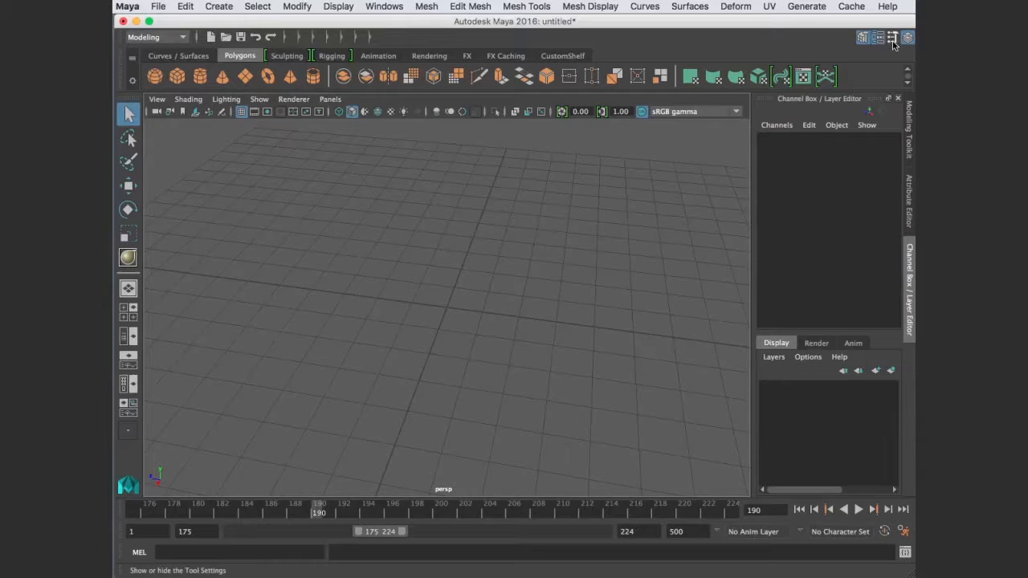
Show the Tool Settings panel, collapse Soft Selection and make the Move Tool active
{"action": "left_click", "coordinate": [894, 35]}
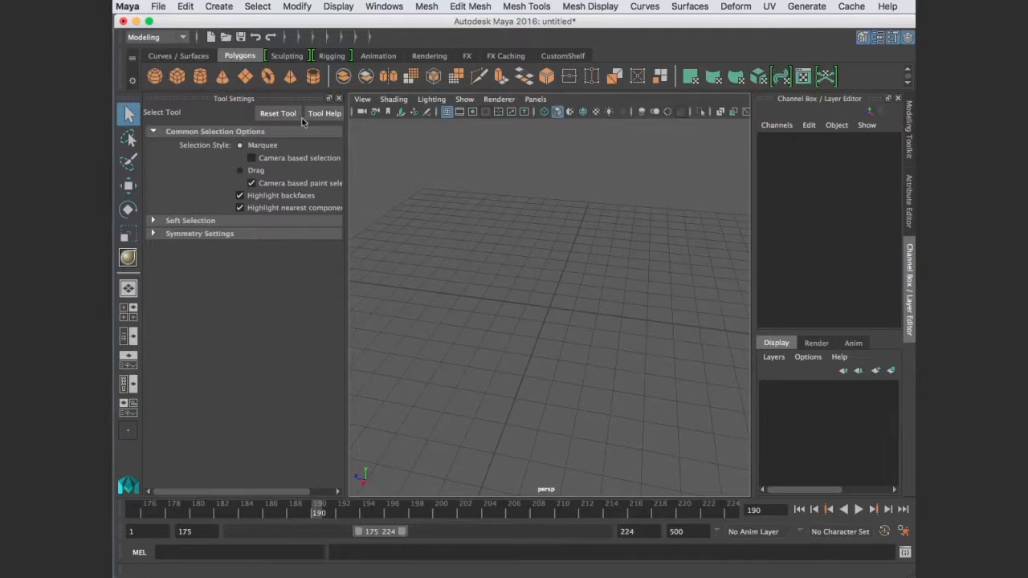
{"action": "mouse_move", "coordinate": [294, 170]}
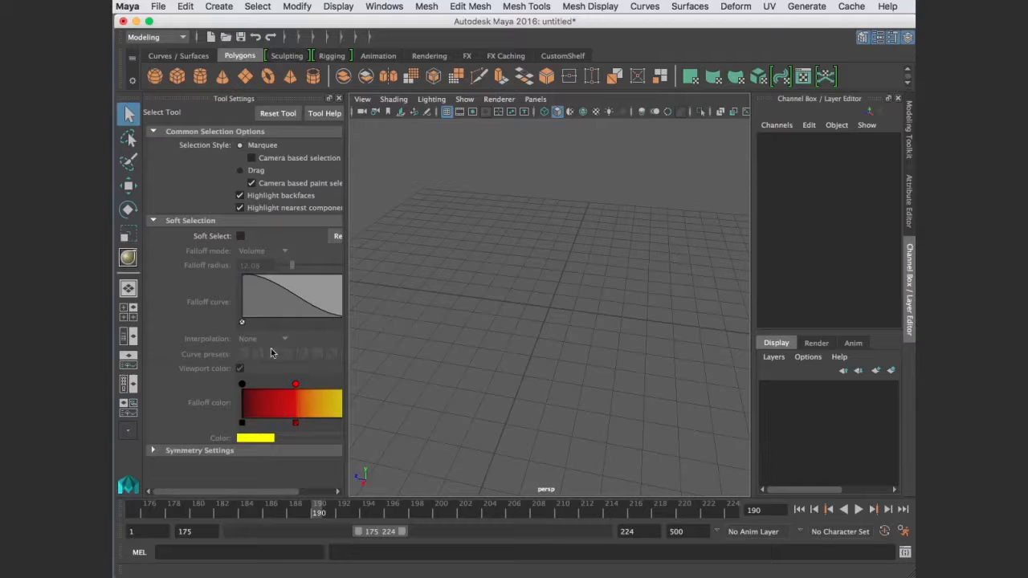
{"action": "left_click", "coordinate": [153, 220]}
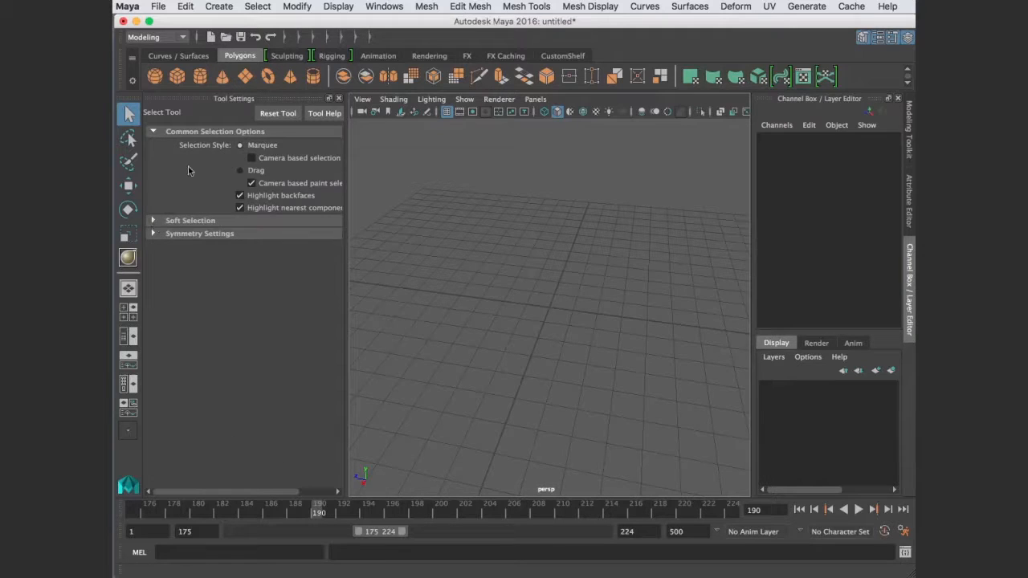
{"action": "left_click", "coordinate": [128, 185]}
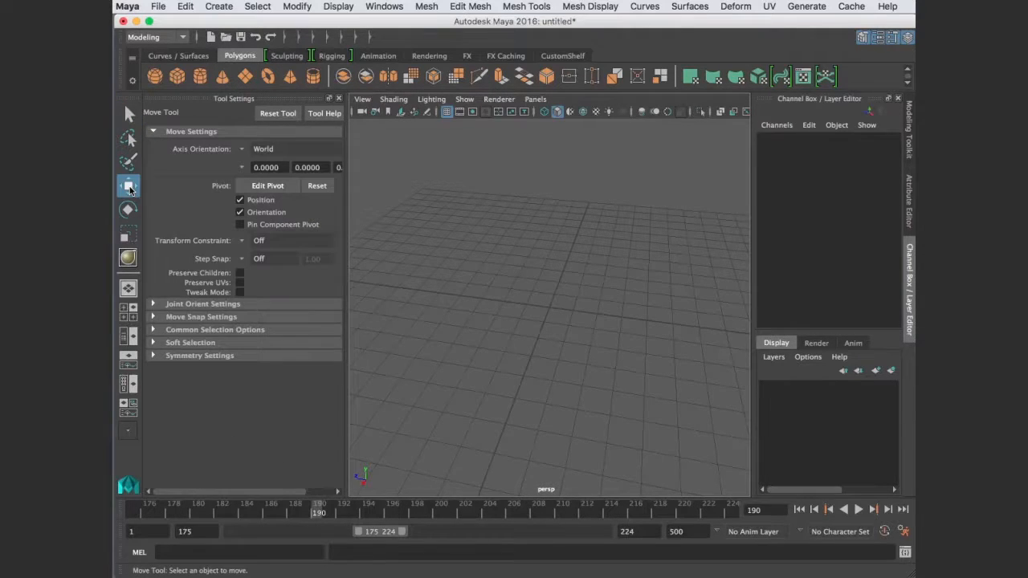
{"action": "left_click", "coordinate": [128, 186]}
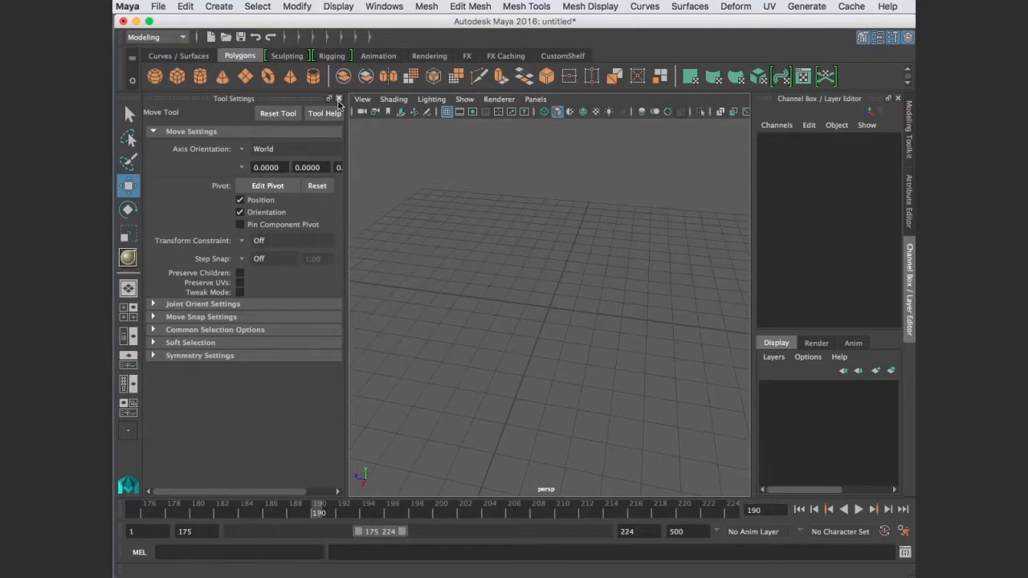
Close the Tool Settings panel so the viewport fills the space again
{"action": "left_click", "coordinate": [903, 37]}
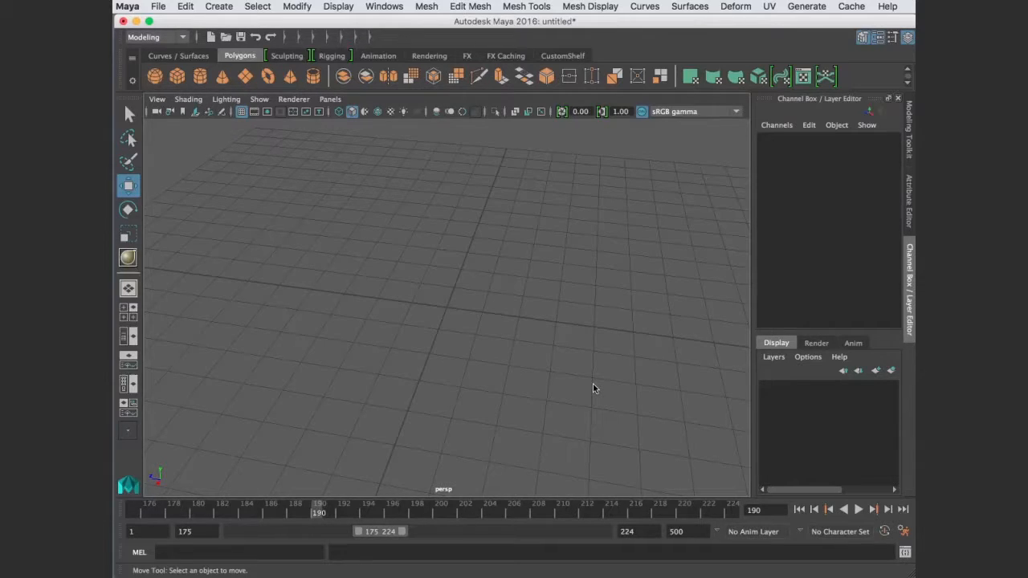
{"action": "mouse_move", "coordinate": [569, 393]}
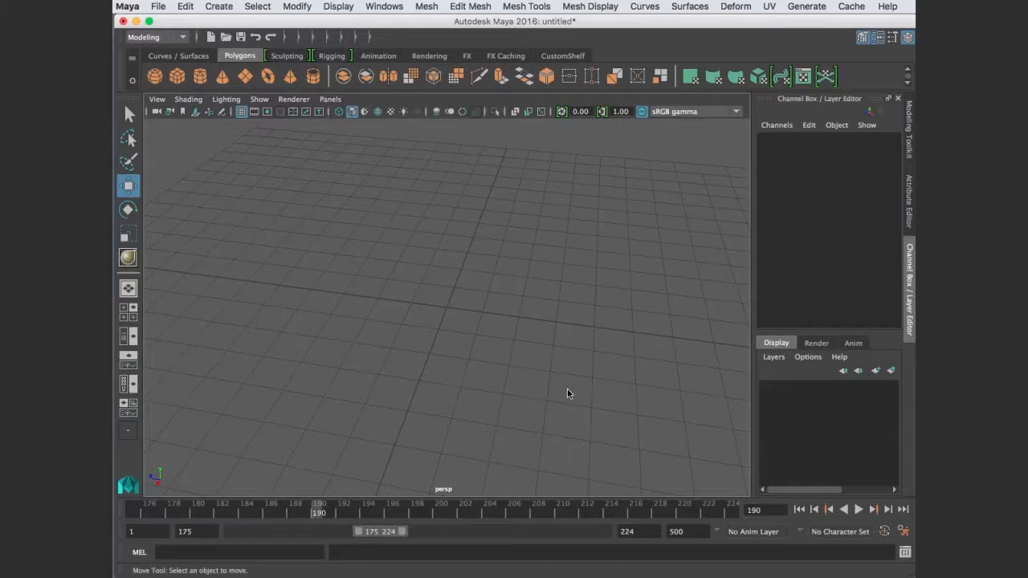
{"action": "mouse_move", "coordinate": [559, 397]}
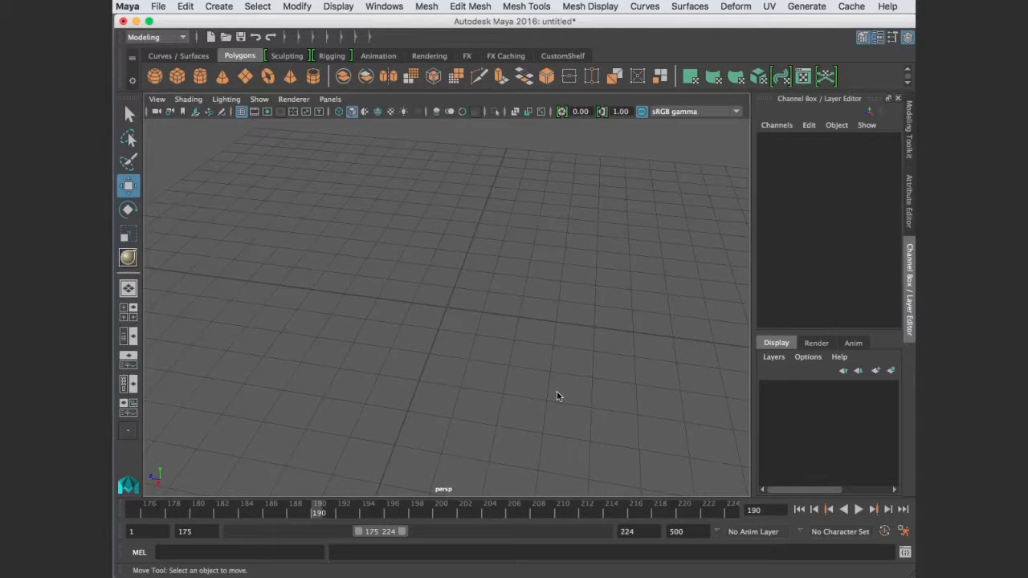
{"action": "mouse_move", "coordinate": [556, 396]}
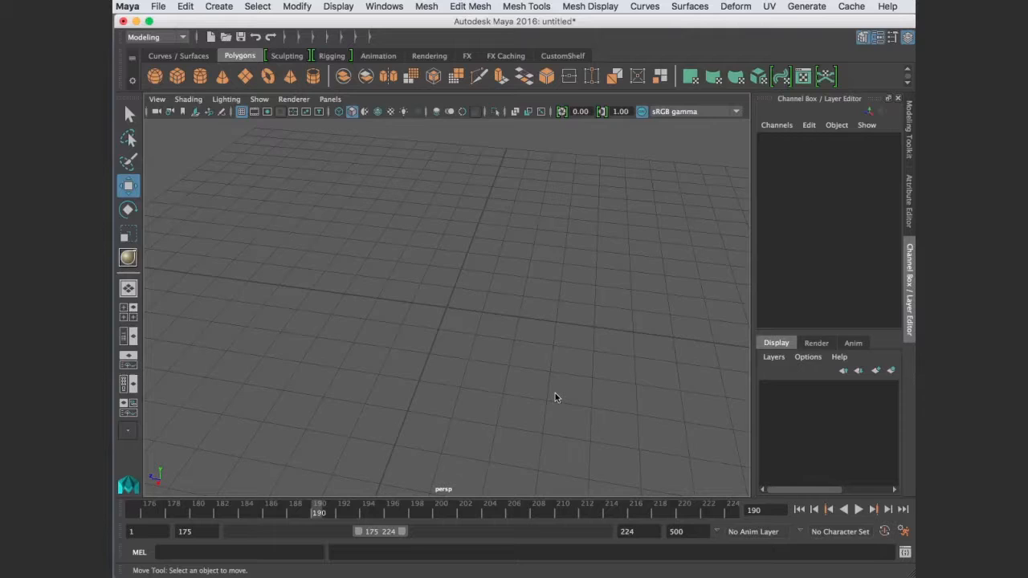